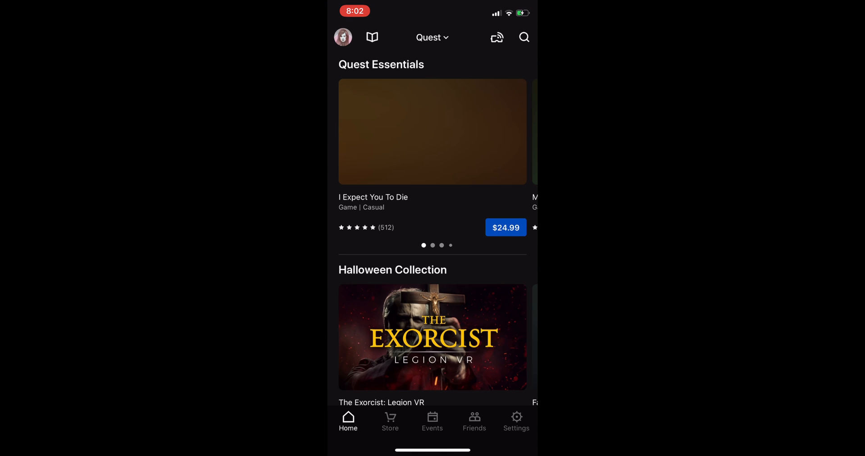
# - Go to the app's Settings and expand the connected Oculus Quest headset into More Settings
pyautogui.click(517, 421)
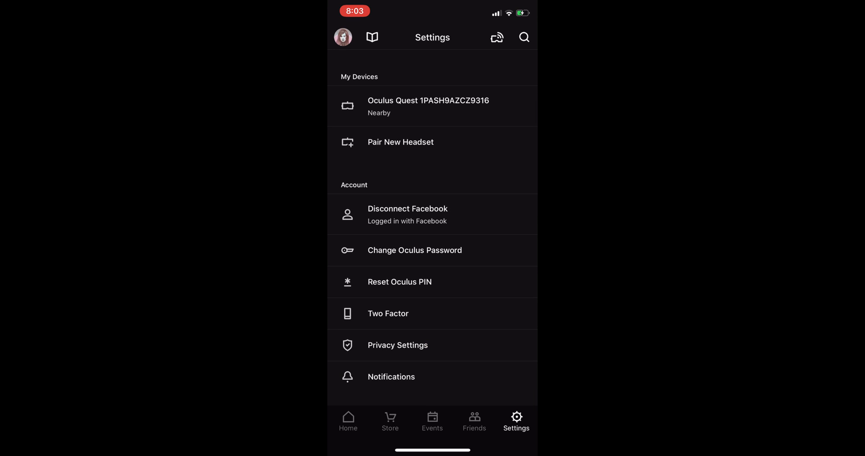
pyautogui.click(432, 107)
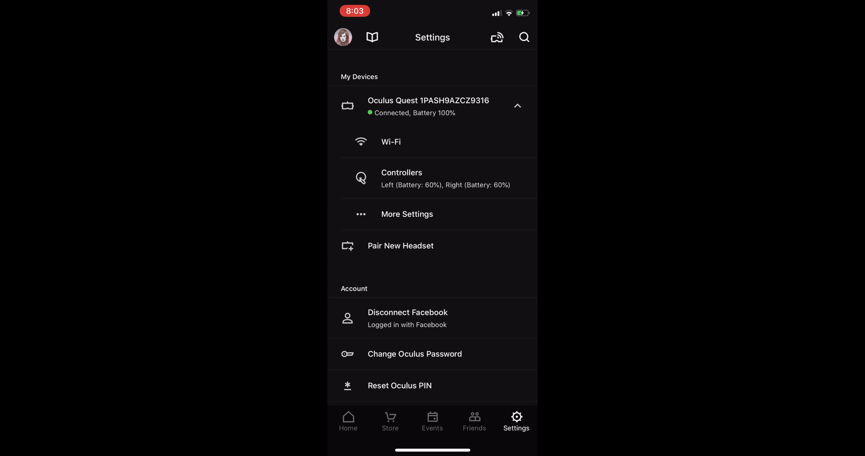
pyautogui.click(406, 214)
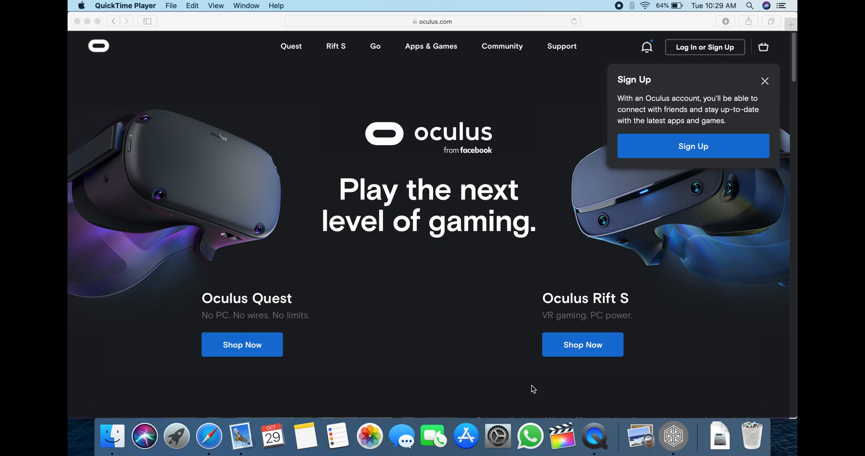
pyautogui.moveTo(691, 57)
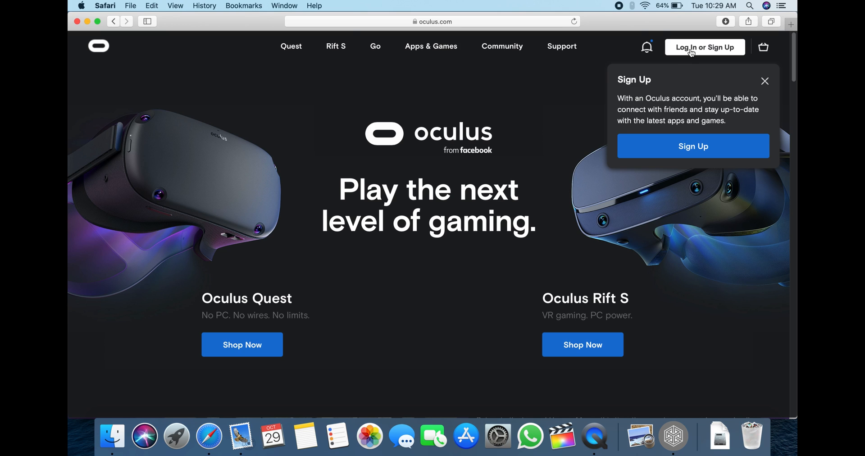
# - Sign in to the Oculus account and reach the developer site's My Apps dashboard via Manage
pyautogui.click(704, 47)
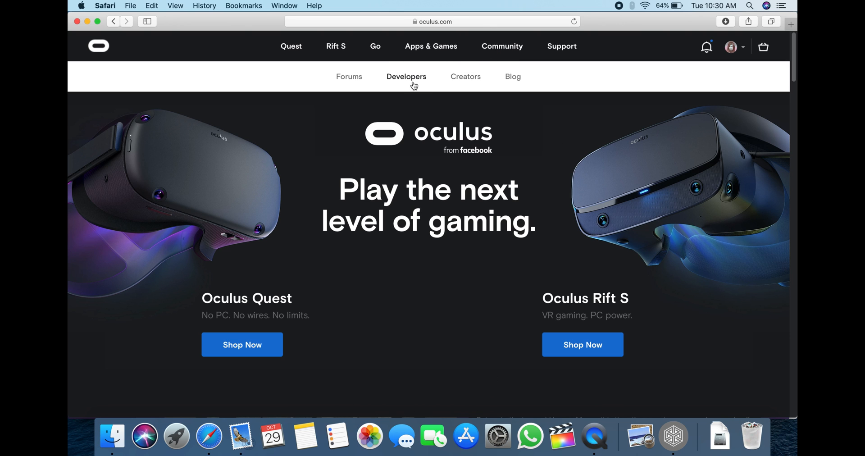
pyautogui.click(406, 77)
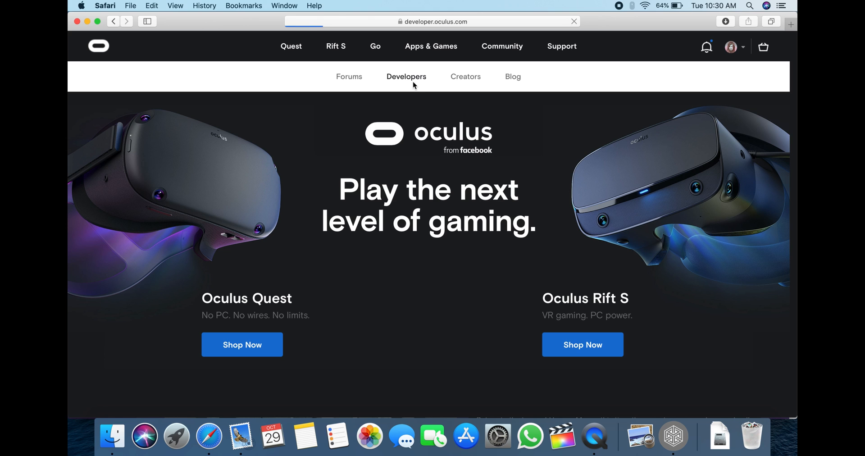
pyautogui.click(406, 77)
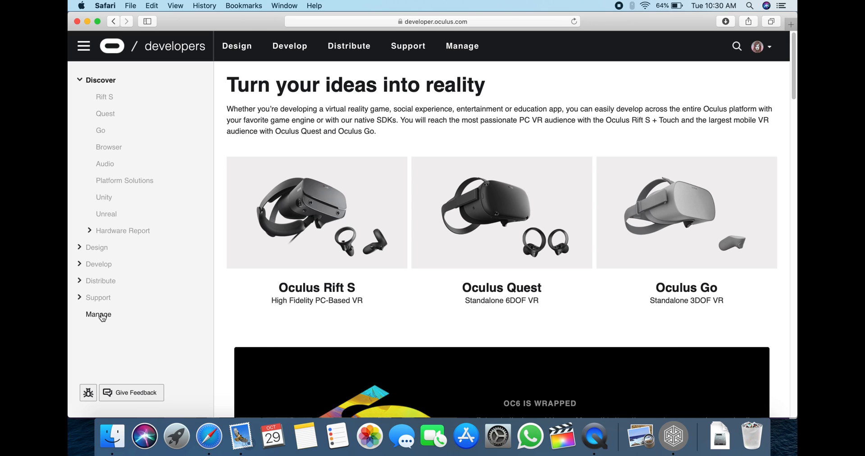
pyautogui.click(99, 315)
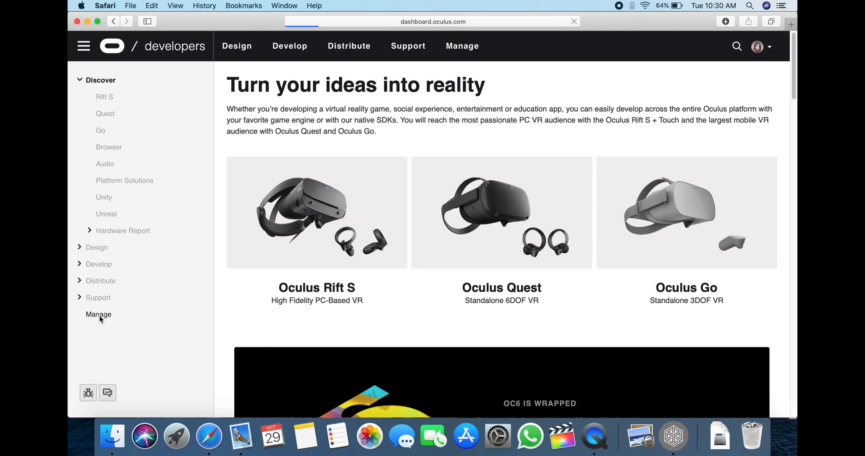
pyautogui.click(98, 315)
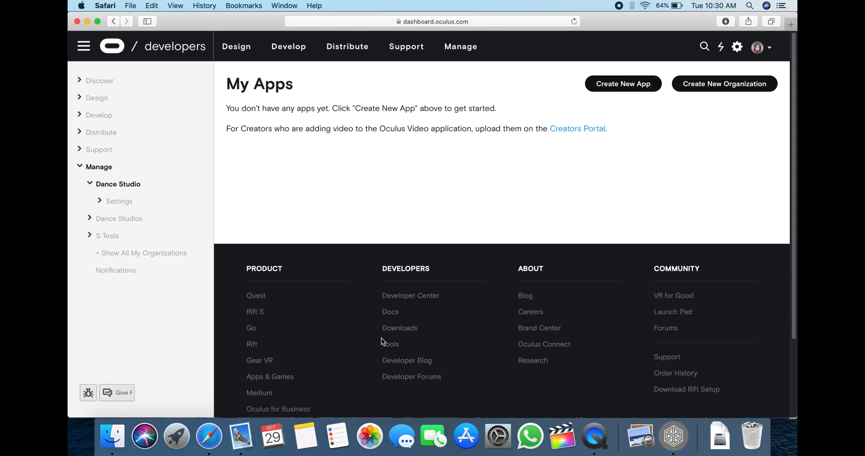
# - Create a new developer organization named 'S dance studio' with the terms acknowledged and submit it
pyautogui.click(724, 83)
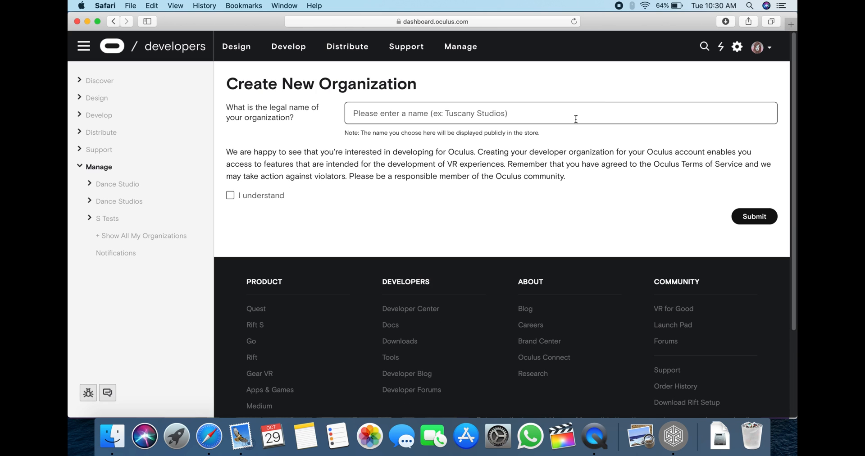
pyautogui.write('S')
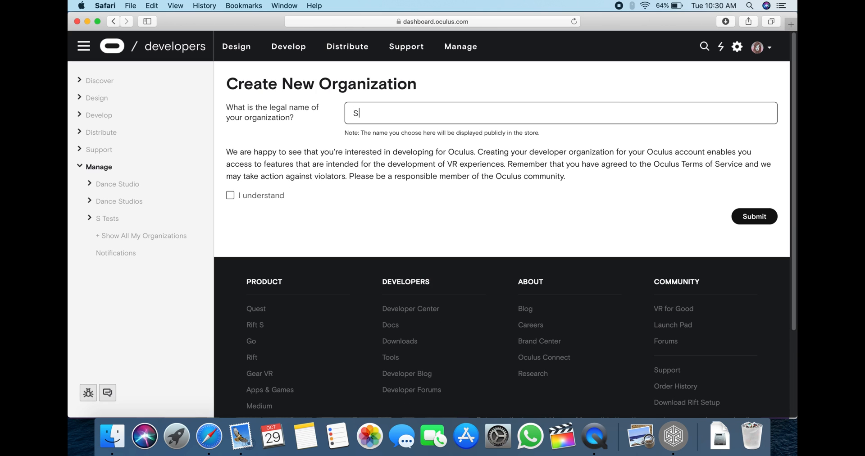
pyautogui.write('dance s')
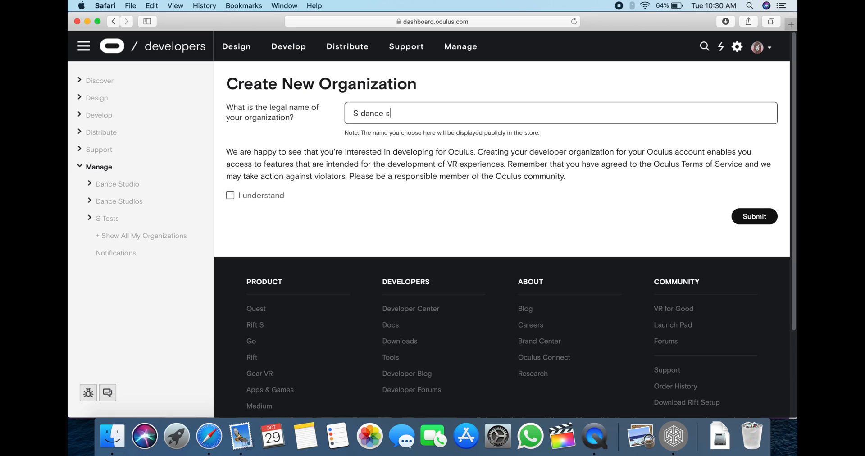
pyautogui.write('tudio')
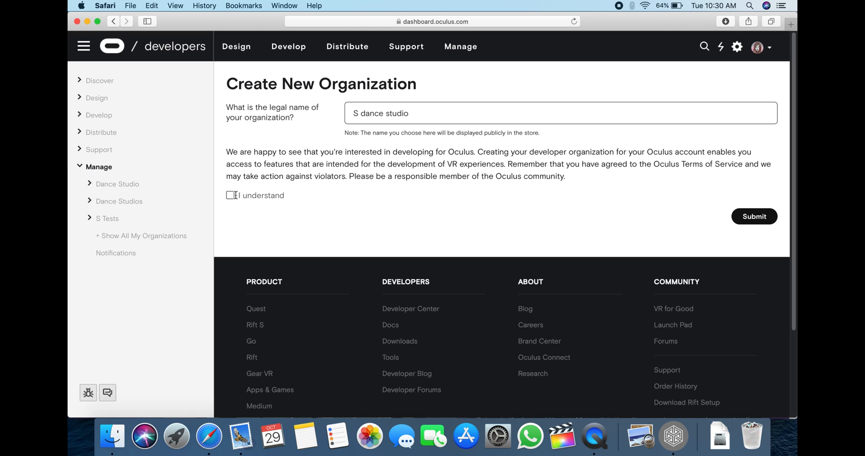
pyautogui.click(230, 195)
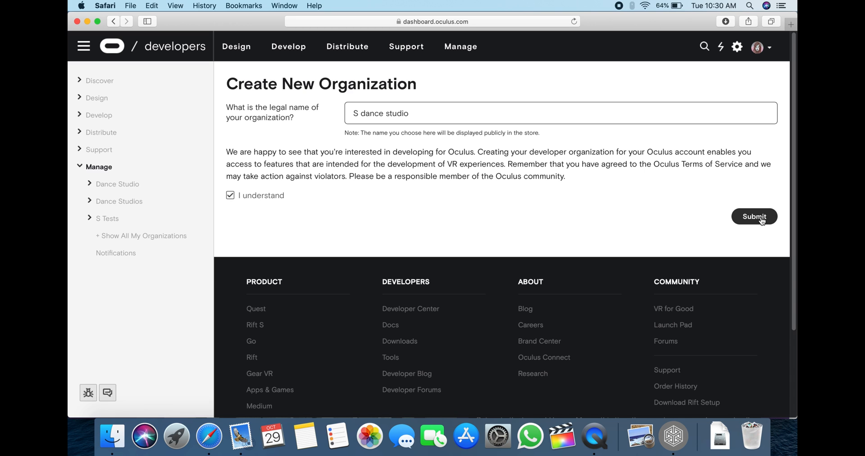
pyautogui.click(755, 216)
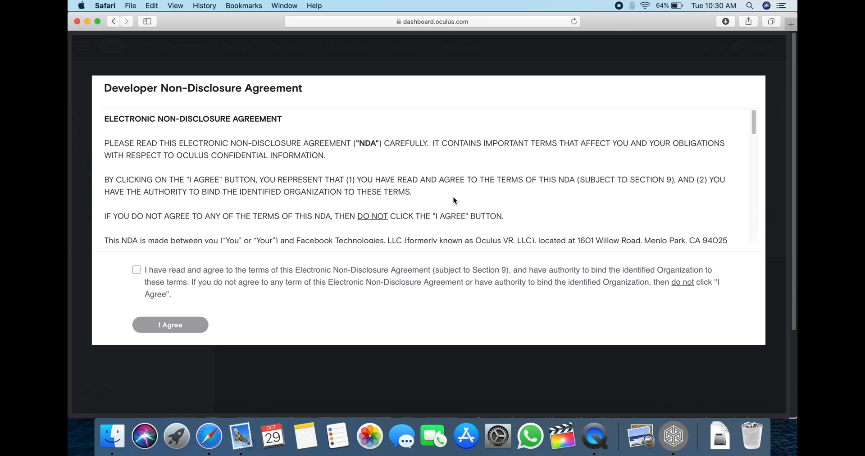
# - Accept the developer non-disclosure agreement for the new organization
pyautogui.click(136, 271)
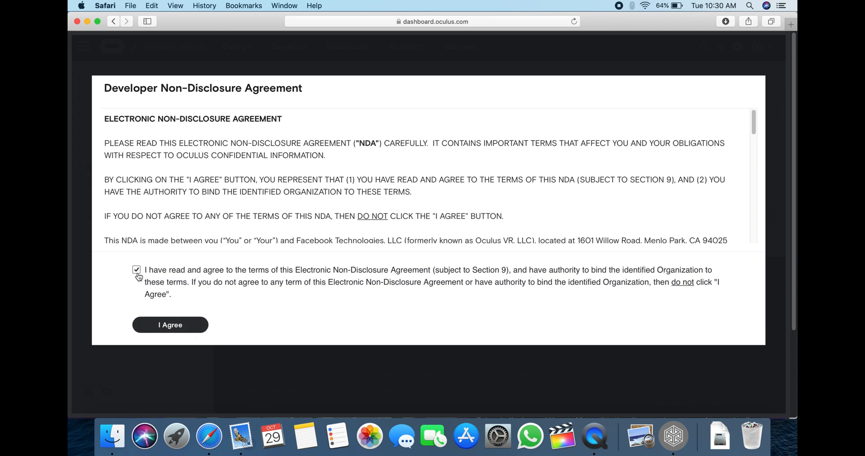
pyautogui.click(170, 325)
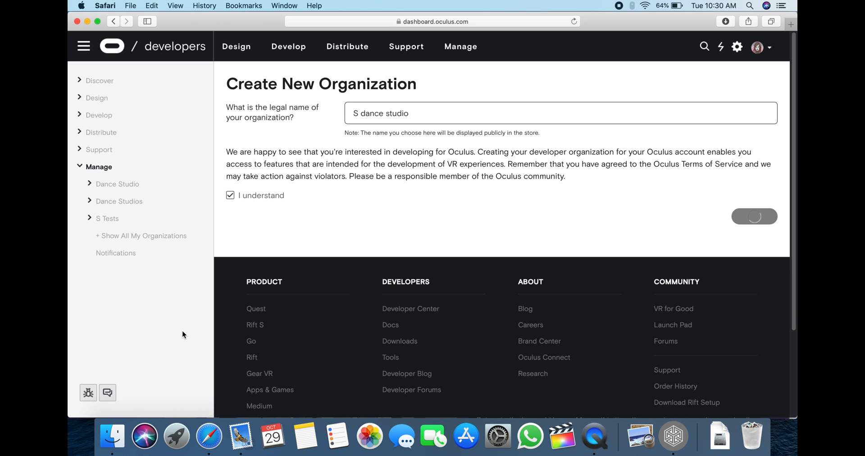
pyautogui.click(754, 216)
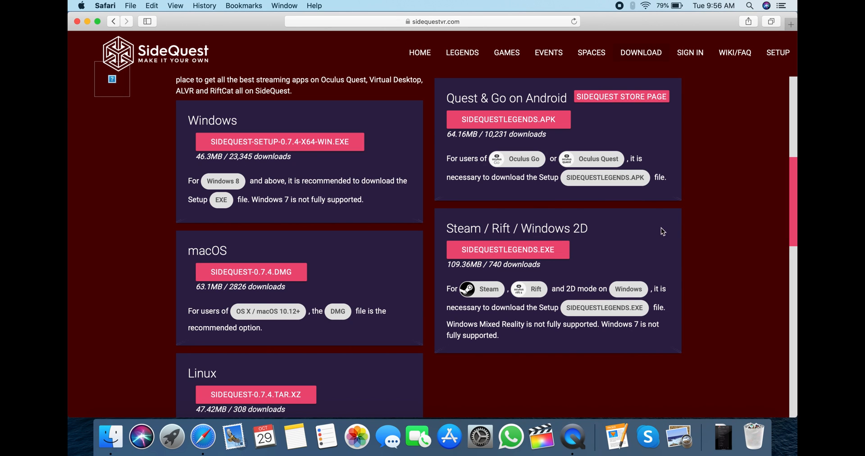
# - Download the macOS installer SideQuest-0.7.4.dmg, allowing the download prompt
pyautogui.click(250, 271)
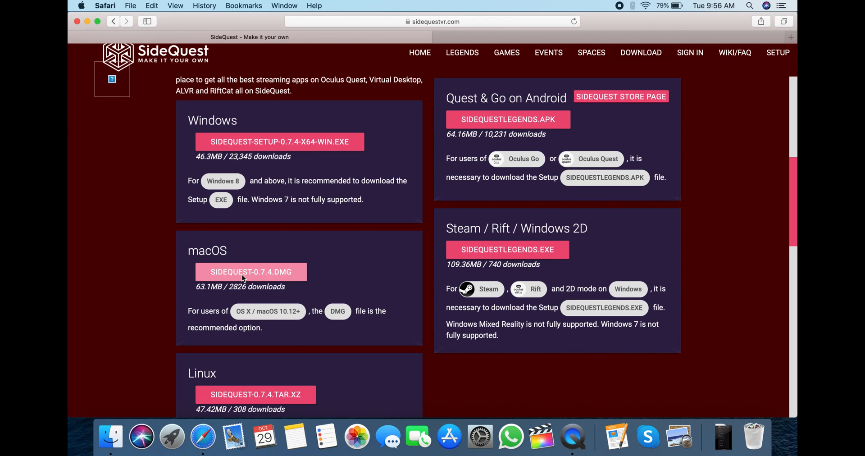
pyautogui.click(251, 272)
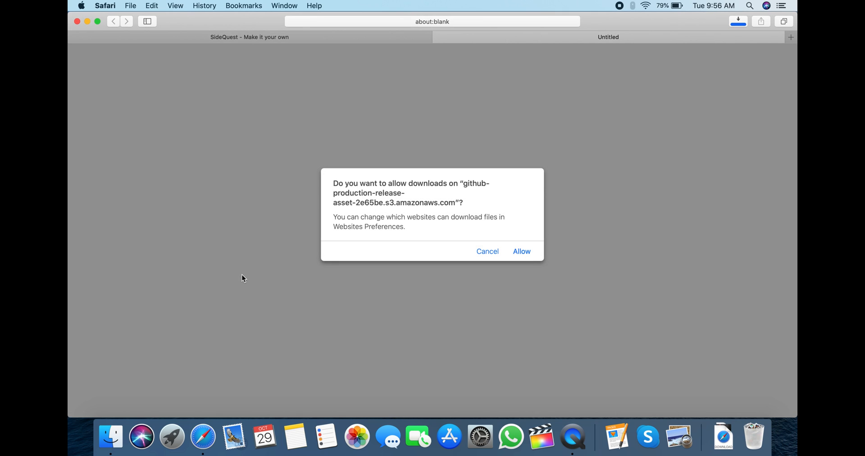
pyautogui.click(521, 251)
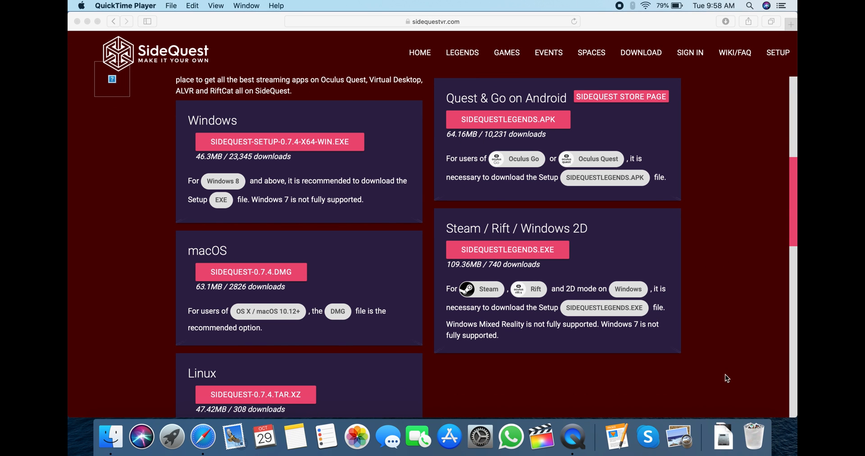
pyautogui.click(723, 437)
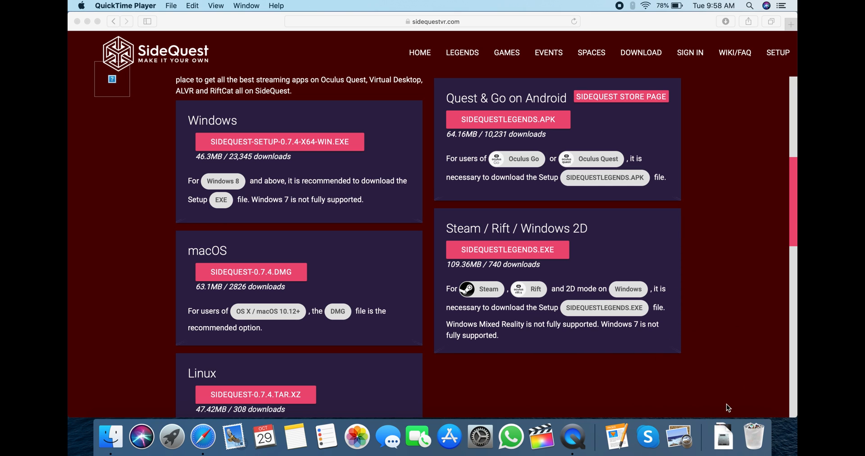
pyautogui.click(250, 272)
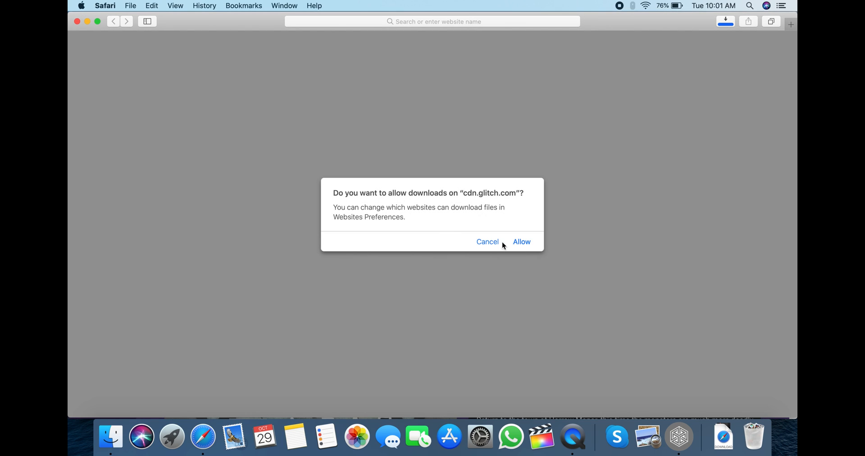
# - Allow the download from cdn.glitch.com to proceed
pyautogui.click(520, 241)
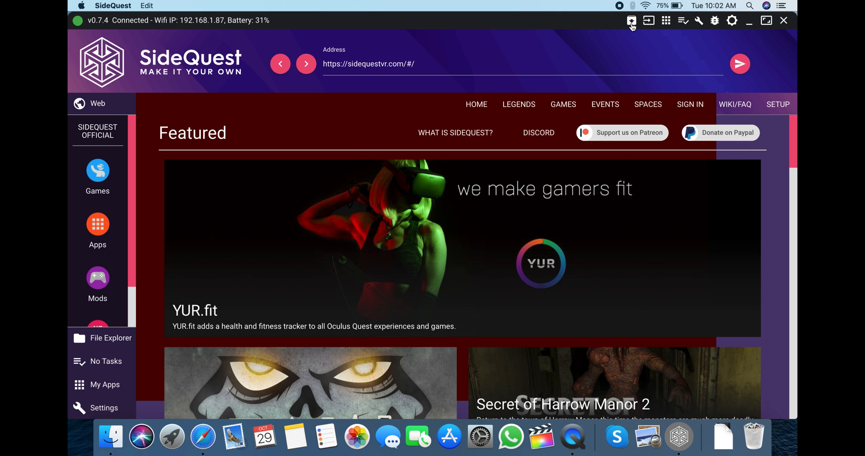
pyautogui.moveTo(631, 21)
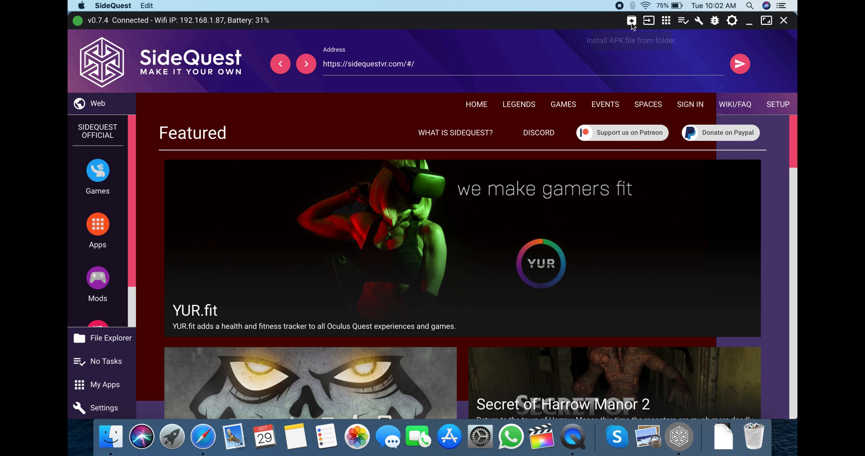
# - Install the downloaded BMBF APK from the Downloads folder onto the headset
pyautogui.click(630, 21)
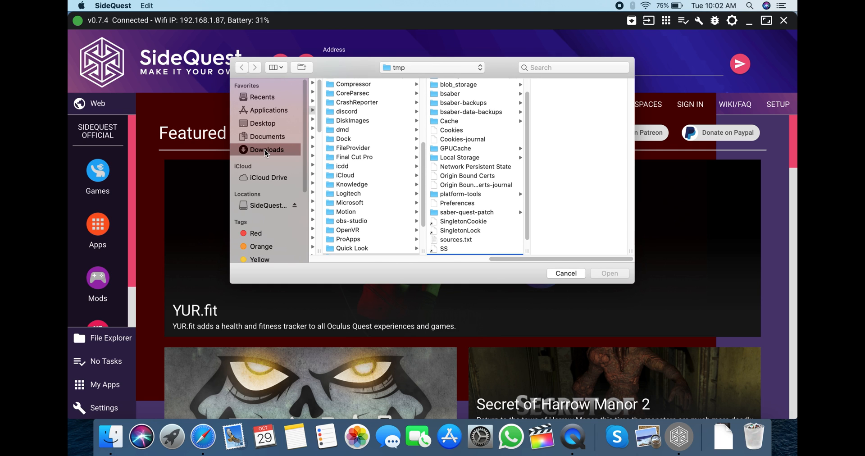
pyautogui.click(269, 150)
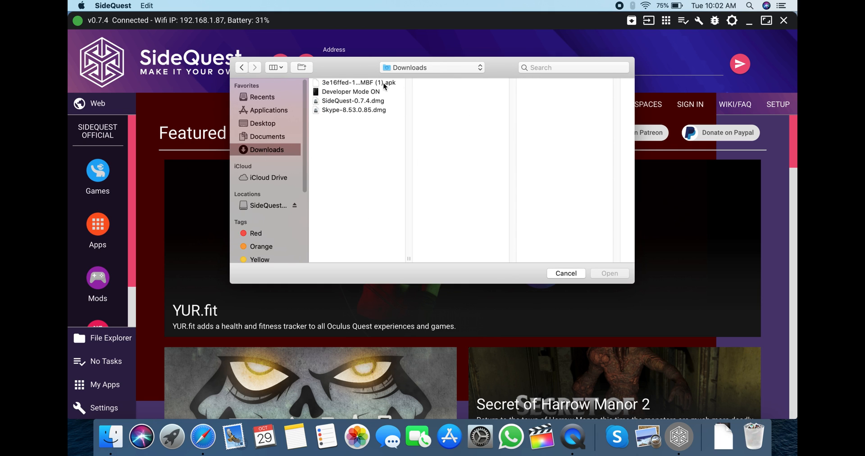
pyautogui.click(356, 82)
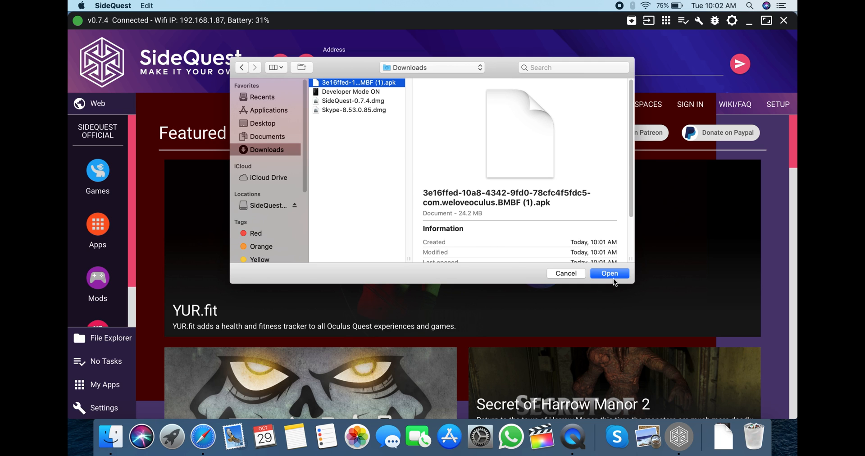
pyautogui.moveTo(614, 280)
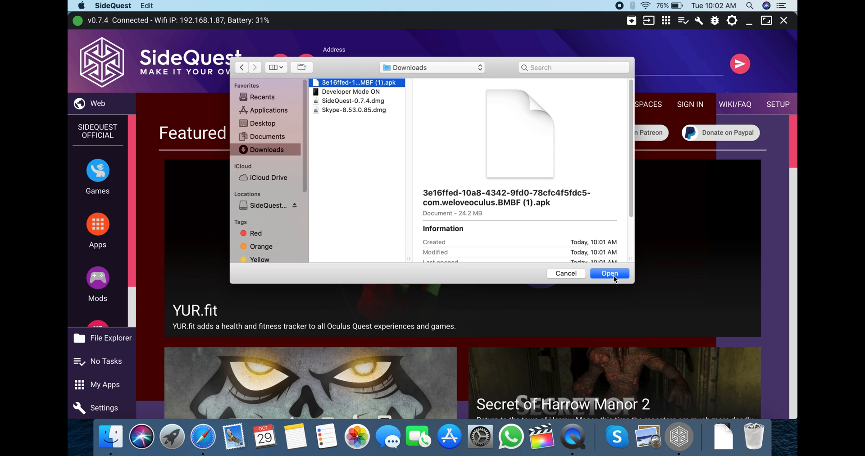
pyautogui.click(609, 273)
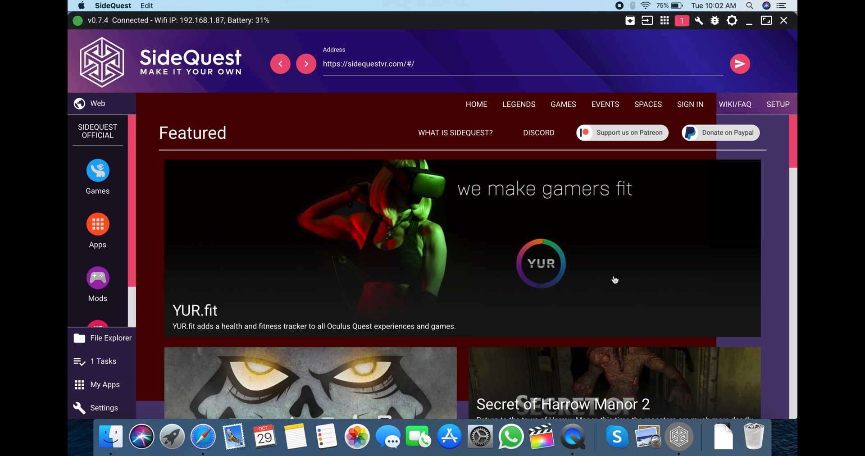
pyautogui.moveTo(585, 280)
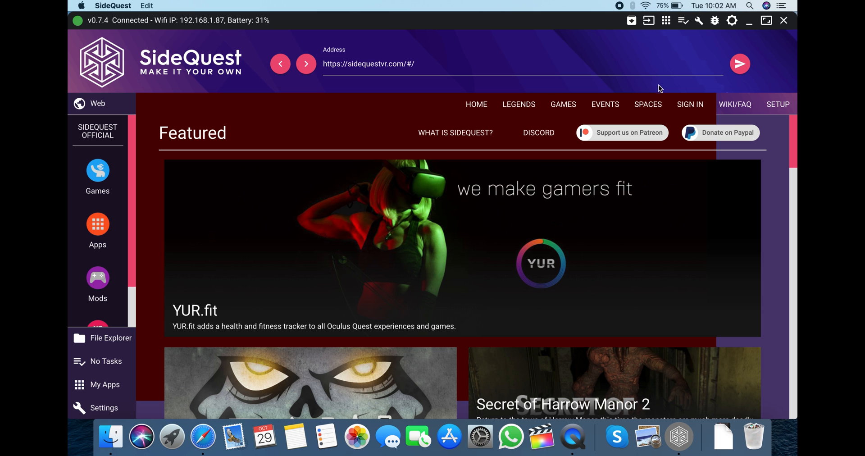
pyautogui.moveTo(657, 85)
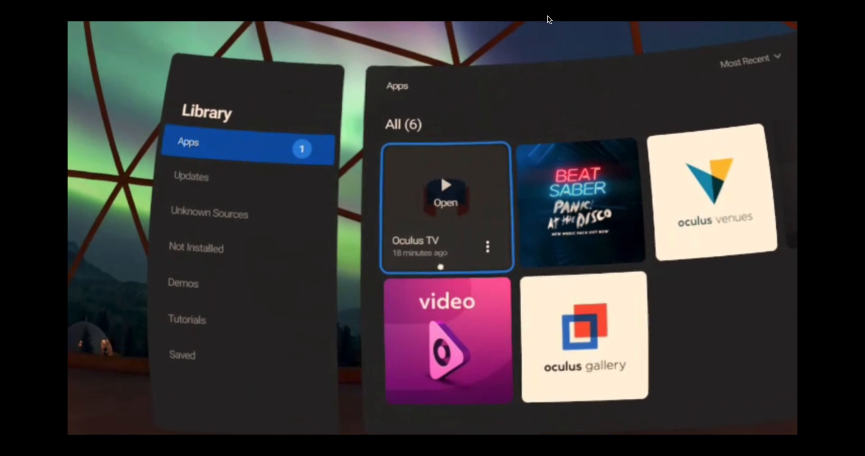
# - Launch BMBF from the Unknown Sources apps list inside Oculus TV
pyautogui.click(445, 200)
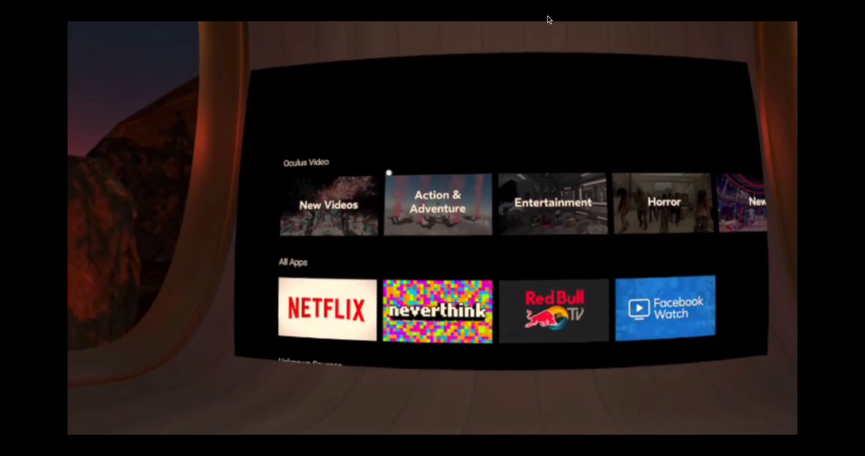
pyautogui.scroll(-3)
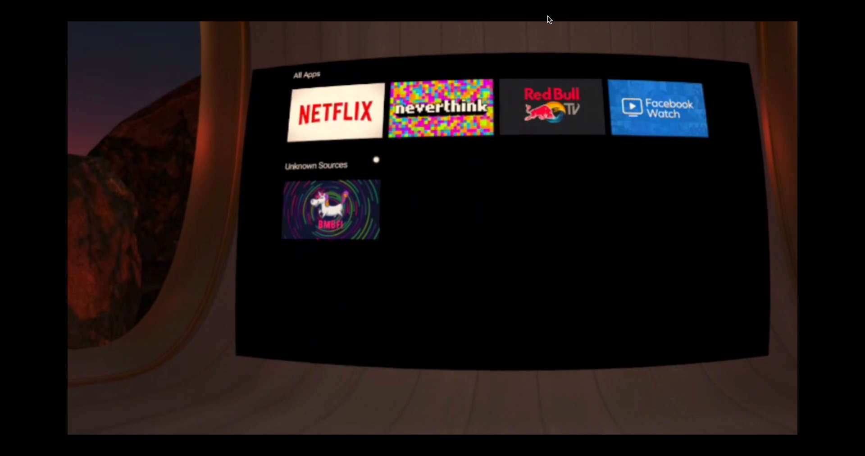
pyautogui.click(331, 210)
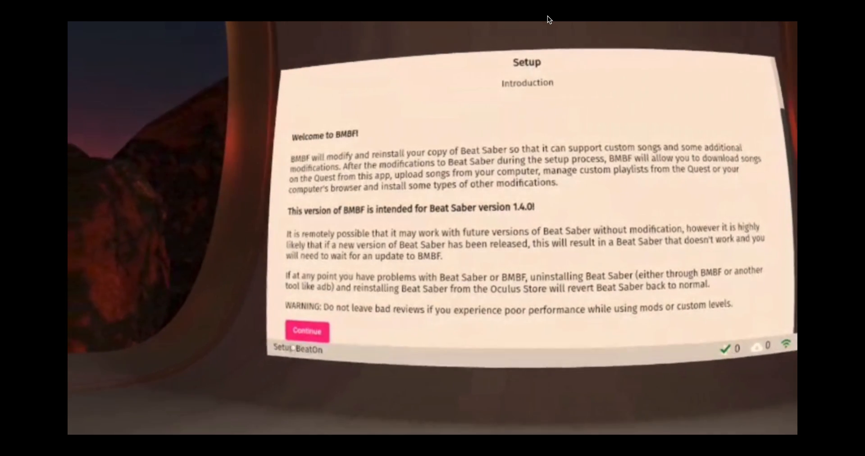
# - Continue past the BMBF introduction and uninstall the original Beat Saber
pyautogui.click(306, 331)
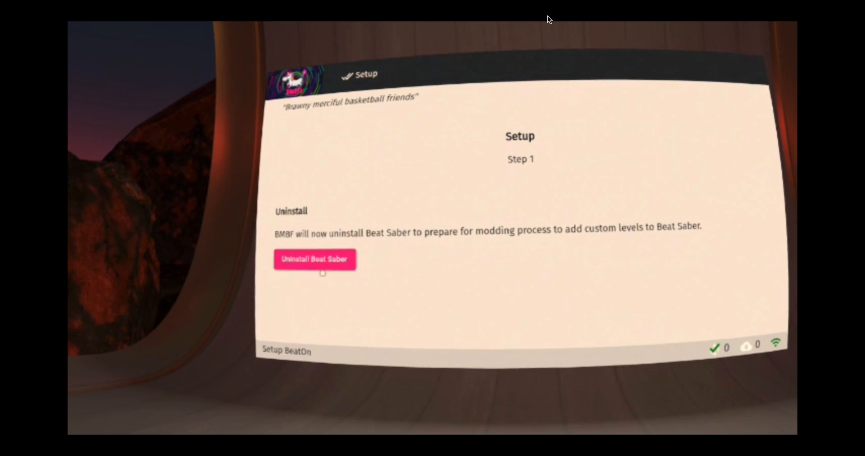
pyautogui.click(315, 259)
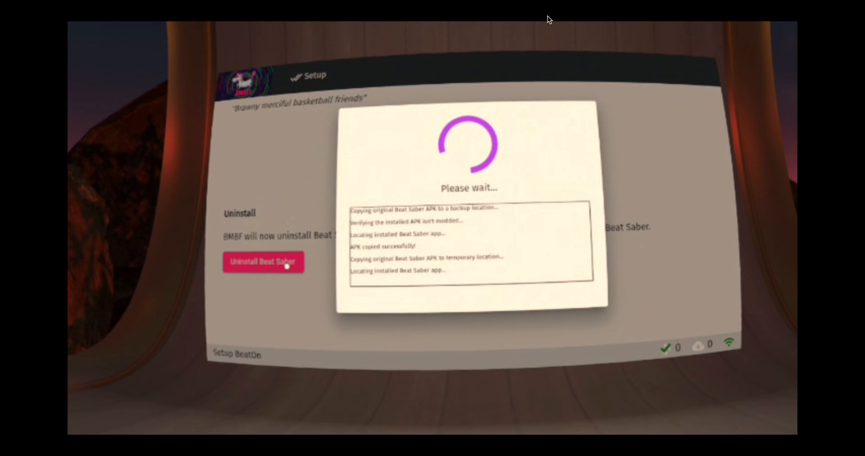
pyautogui.click(263, 261)
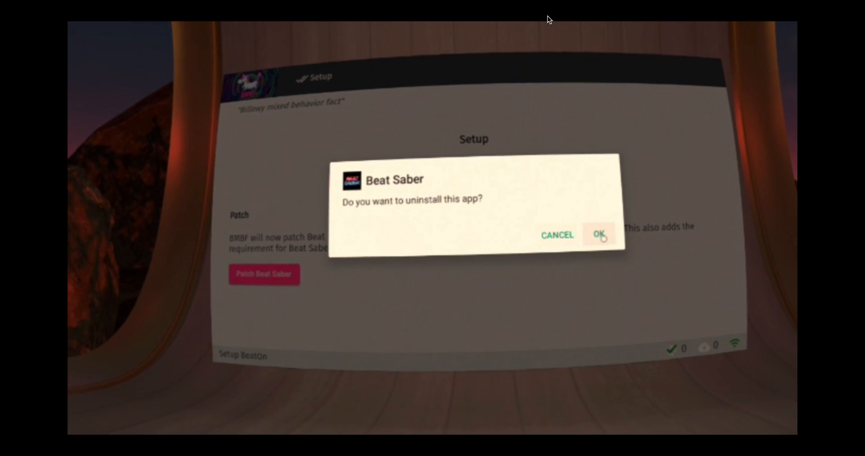
pyautogui.click(599, 234)
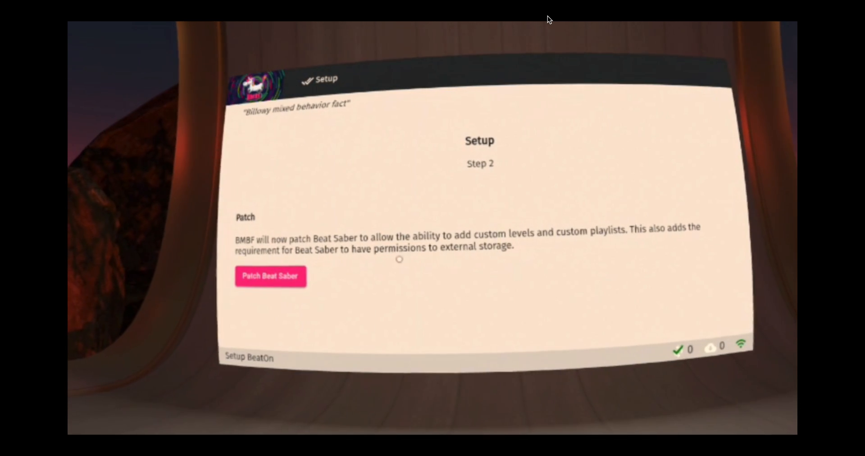
# - Patch Beat Saber for custom songs and start the modded install
pyautogui.click(272, 274)
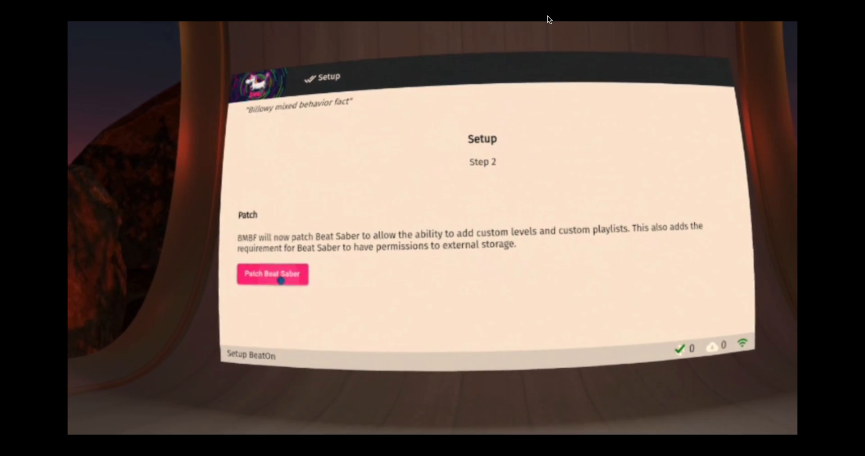
pyautogui.click(272, 275)
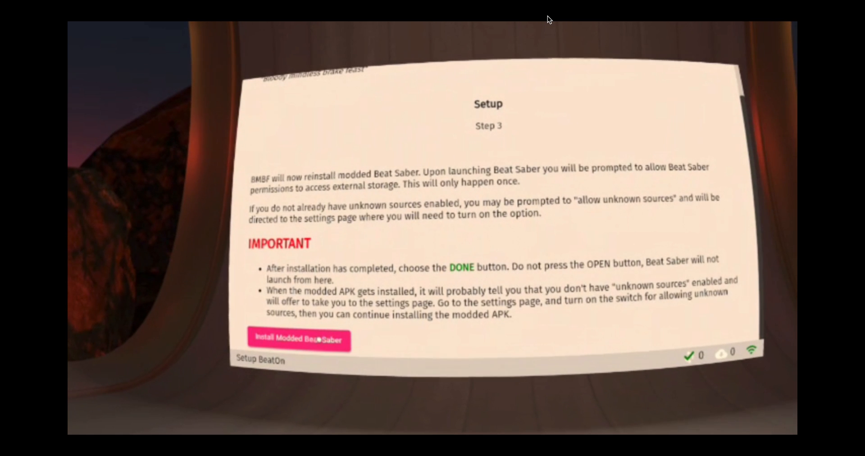
pyautogui.click(298, 338)
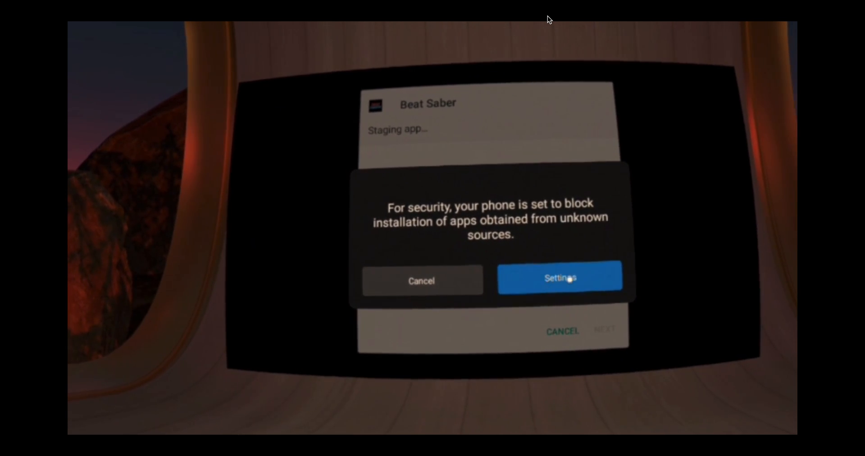
# - Enable Unknown sources in the Quest security settings and return to BMBF
pyautogui.click(559, 278)
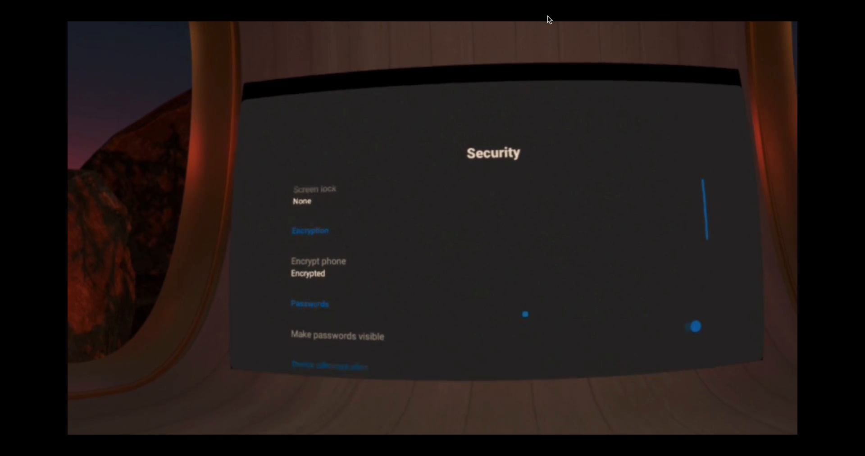
pyautogui.scroll(-3)
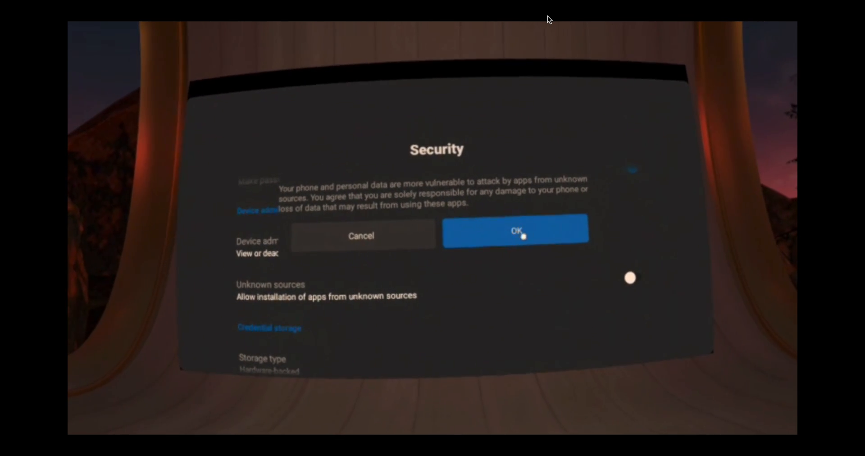
pyautogui.click(514, 230)
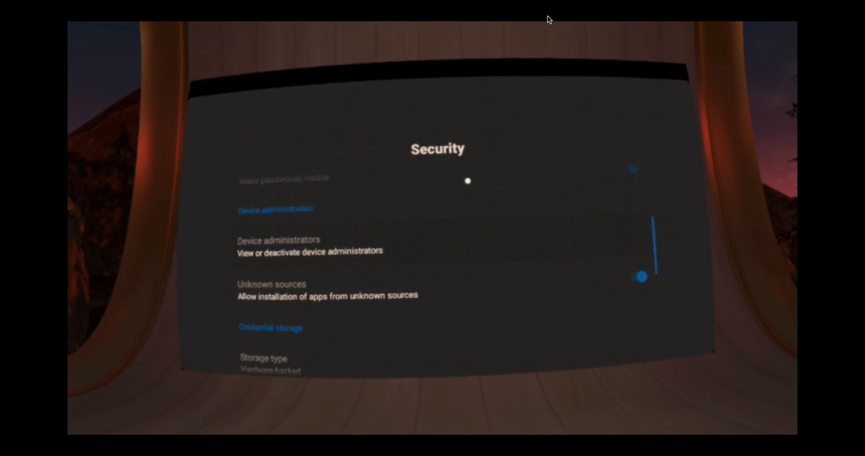
pyautogui.click(643, 278)
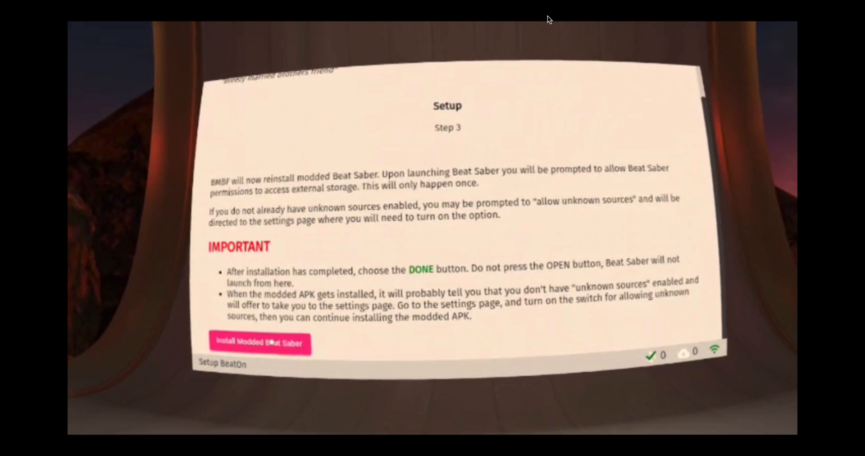
# - Install the modded Beat Saber and confirm the Android install prompt
pyautogui.click(260, 342)
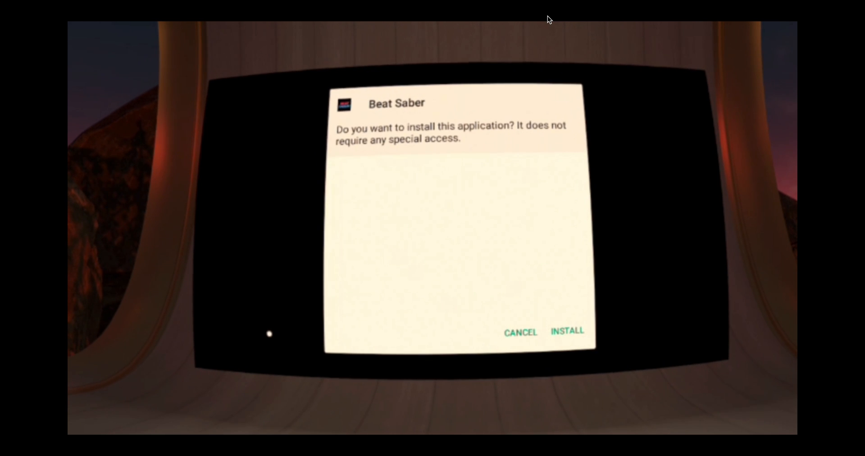
pyautogui.click(567, 328)
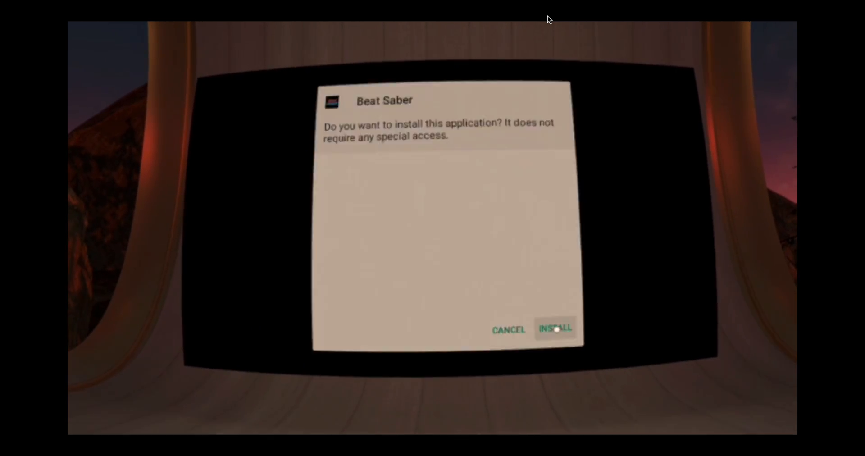
pyautogui.click(555, 329)
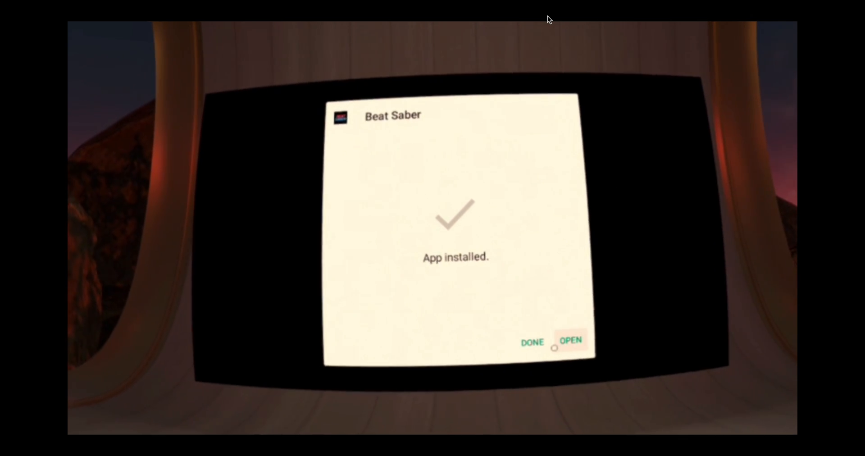
# - Finish the install and download Dance Macabre and Tik Tok Rok from the BMBF browser
pyautogui.click(531, 342)
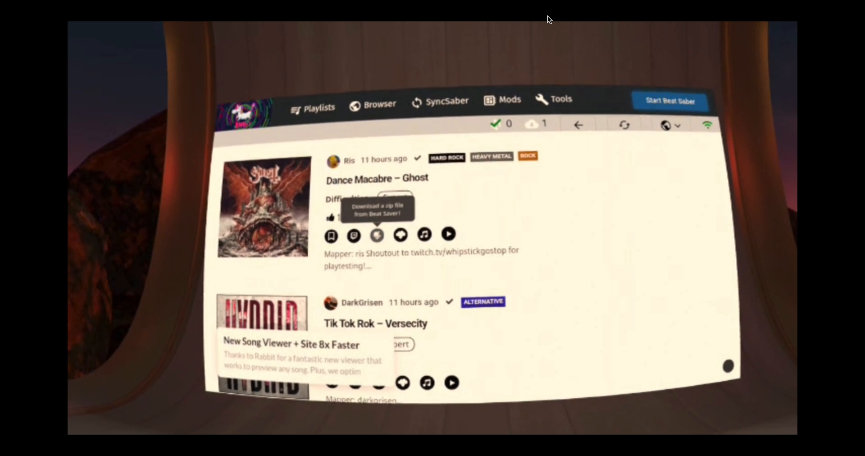
pyautogui.click(377, 235)
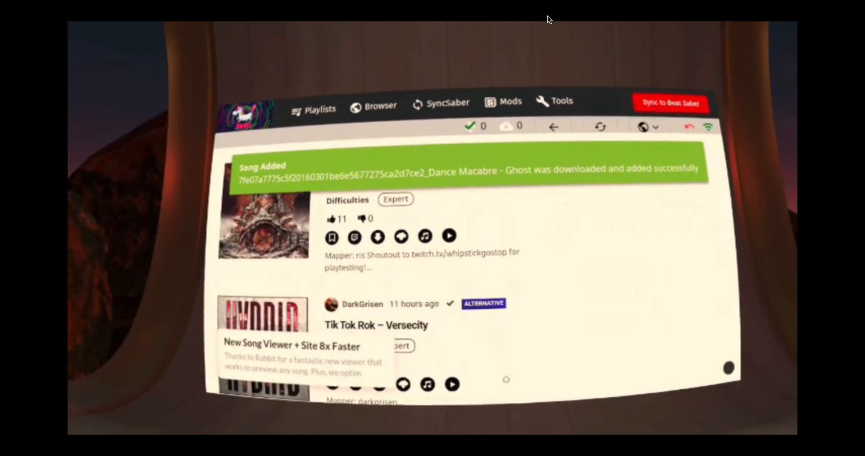
pyautogui.scroll(-3)
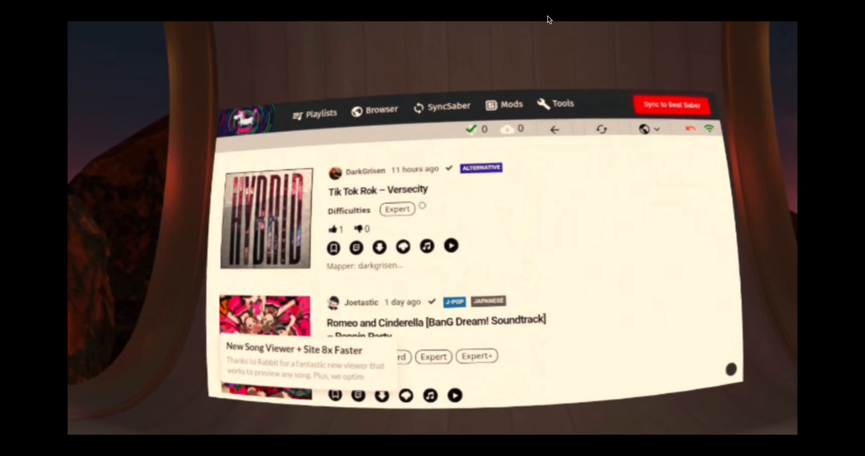
pyautogui.moveTo(380, 247)
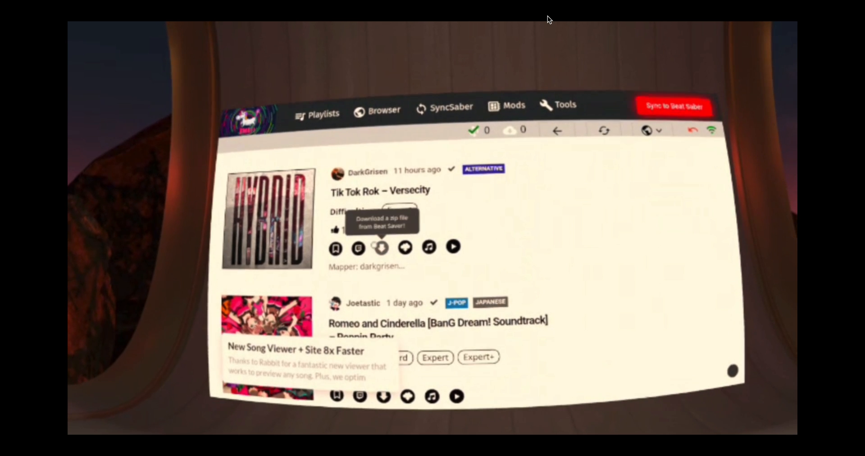
pyautogui.click(380, 247)
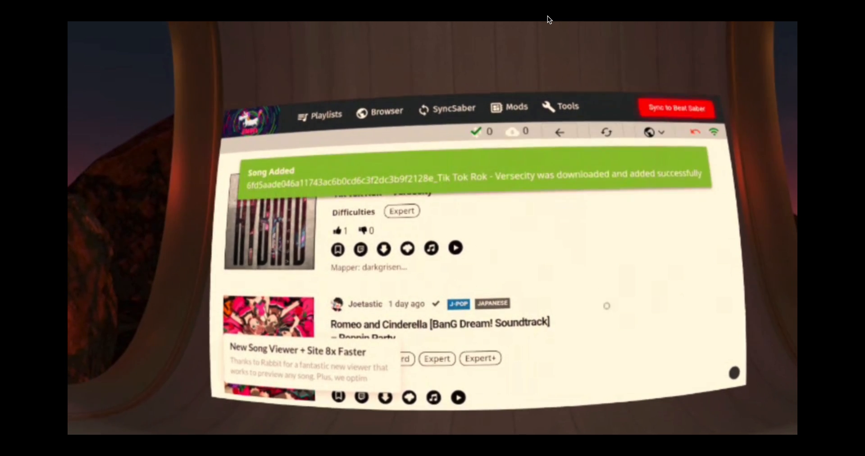
# - Download Romeo and Cinderella and view the playlist holding the three songs
pyautogui.scroll(-3)
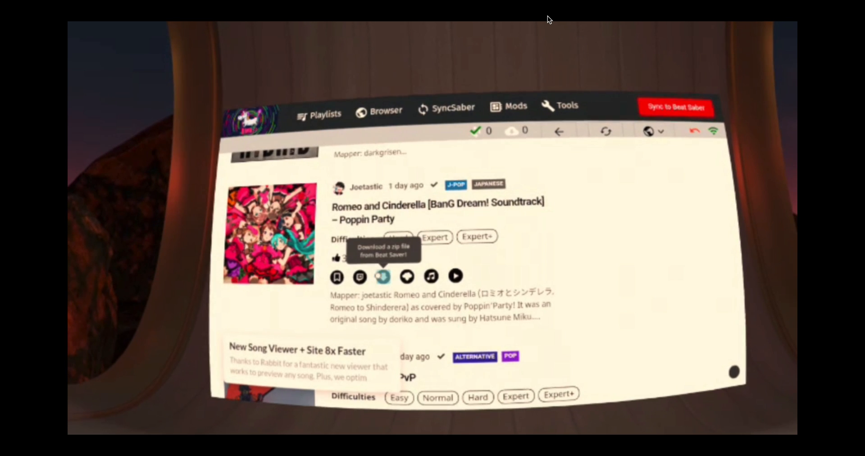
pyautogui.click(382, 276)
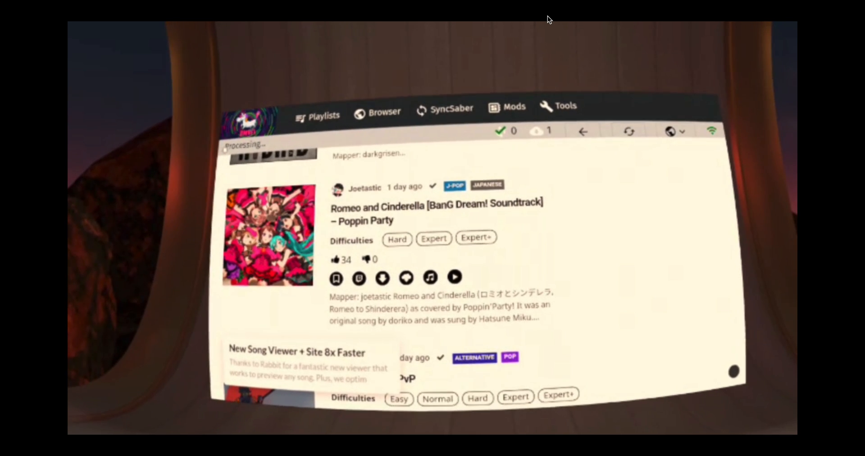
pyautogui.click(382, 278)
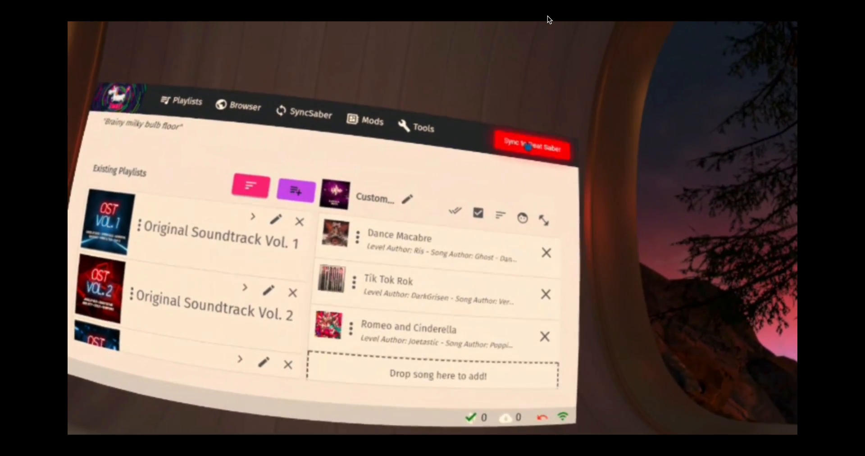
# - Sync and start Beat Saber, allow file access, and continue past the health warning
pyautogui.click(532, 149)
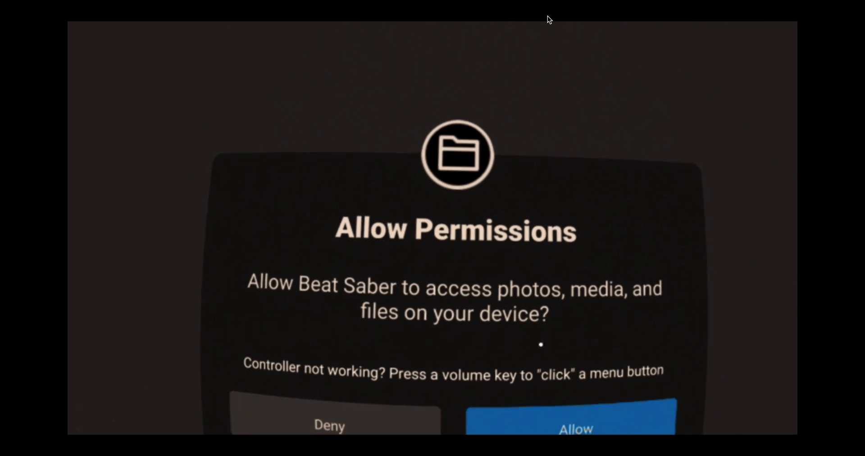
pyautogui.click(574, 420)
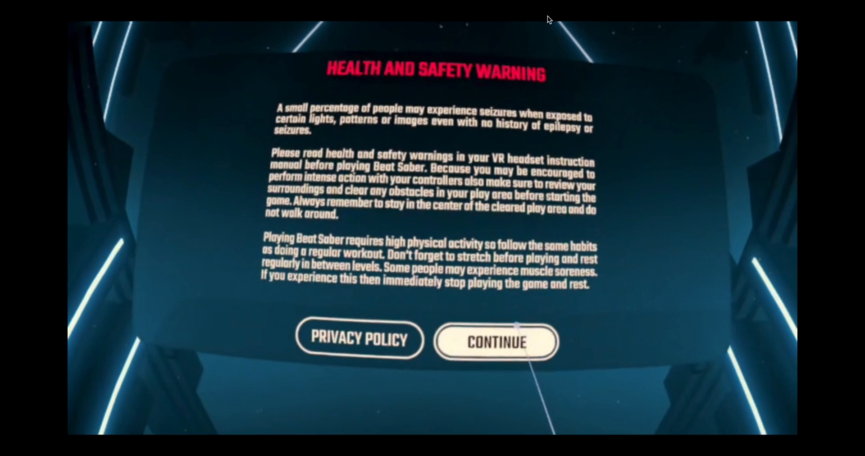
pyautogui.click(495, 340)
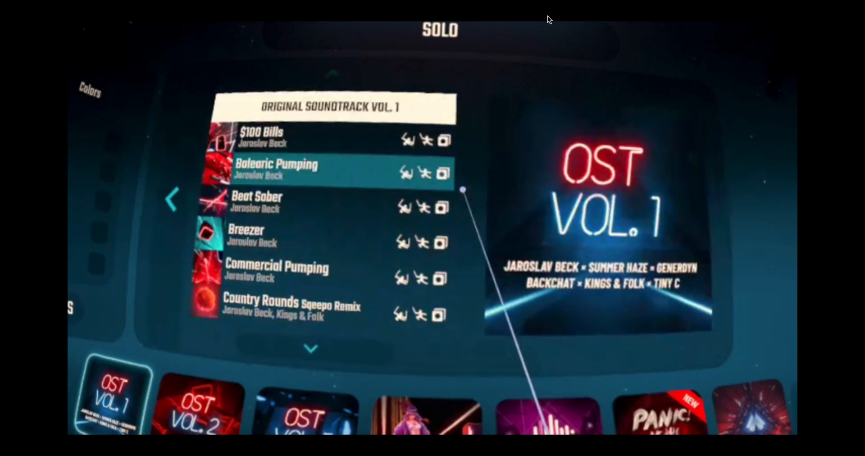